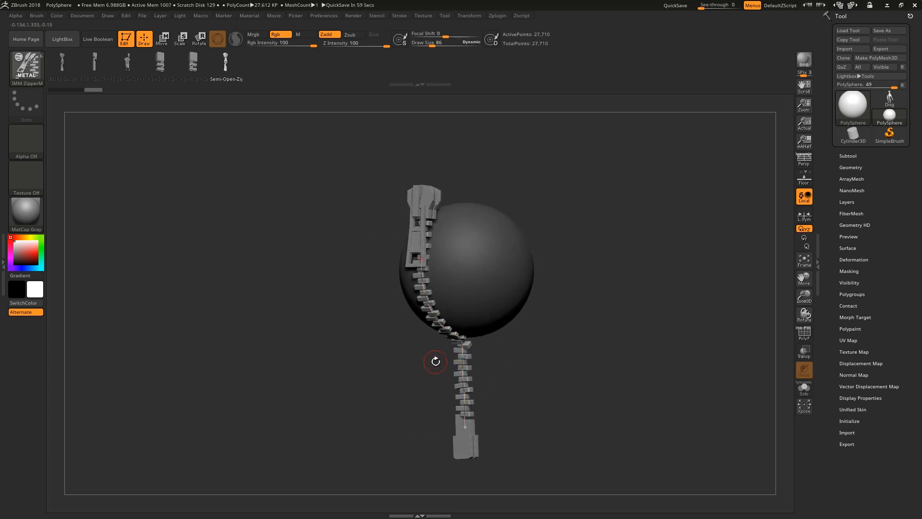
- Open the Stroke palette from the top menu, showing stroke types and Curve settings
{"action": "left_click", "coordinate": [295, 15]}
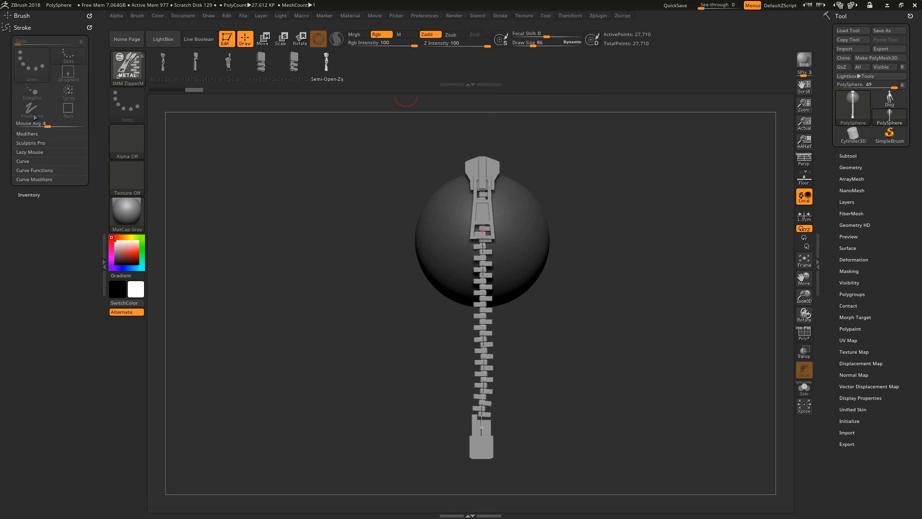
- Expand the Stroke palette's Curve section and enable Curve Mode
{"action": "left_click", "coordinate": [23, 161]}
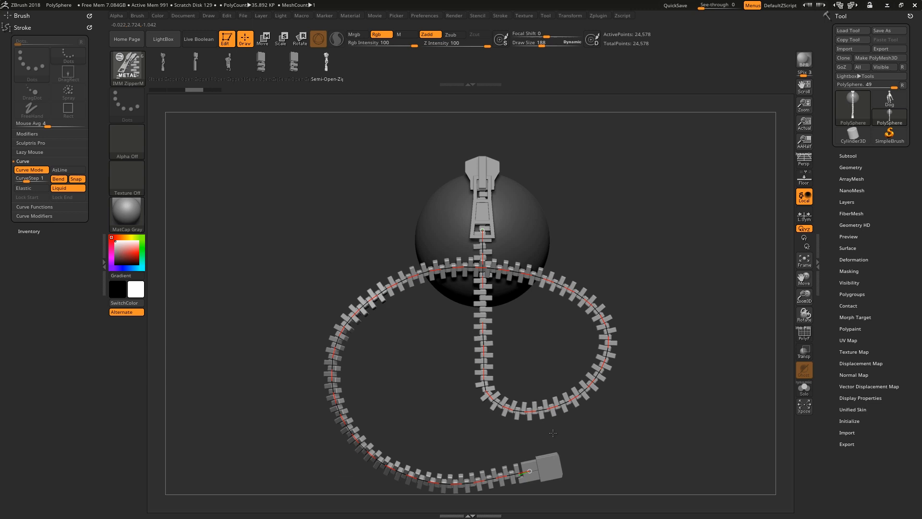
{"action": "left_click", "coordinate": [23, 188]}
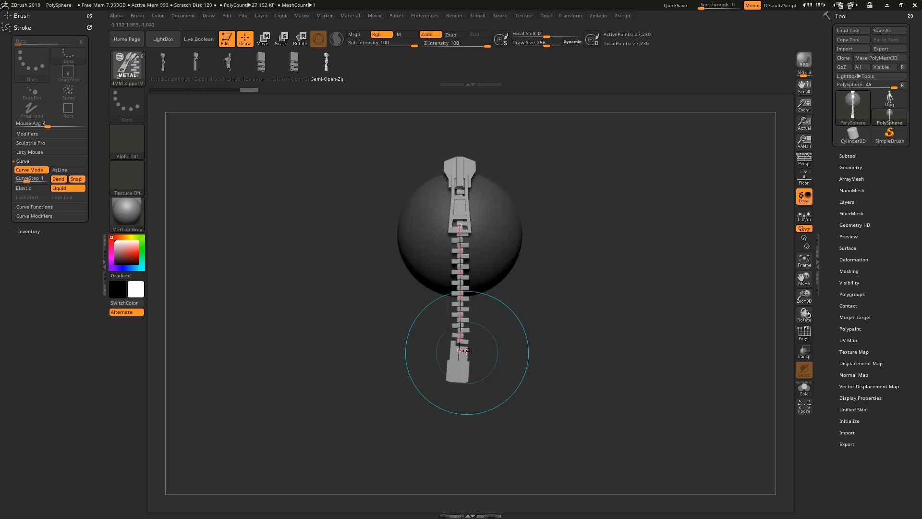
- Drag the zipper curve's end point right beneath the sphere to bend it
{"action": "left_click_drag", "start_coordinate": [465, 350], "coordinate": [647, 353]}
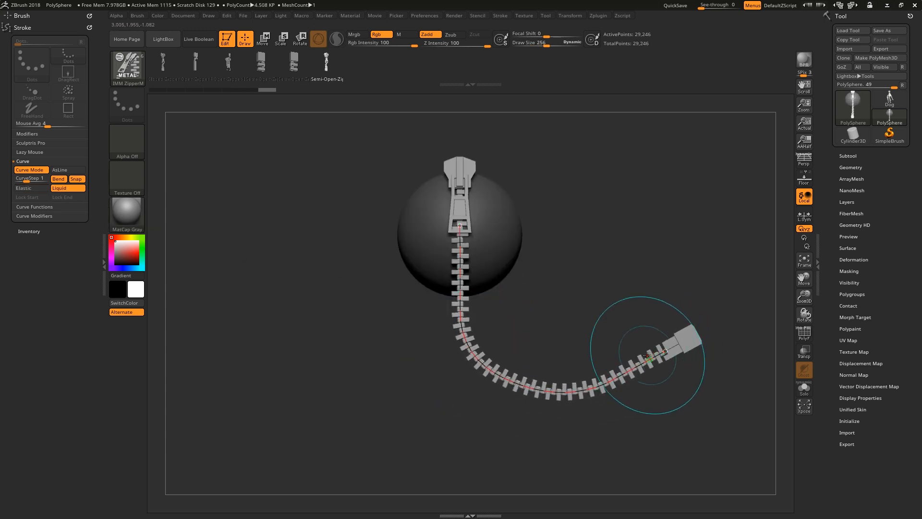